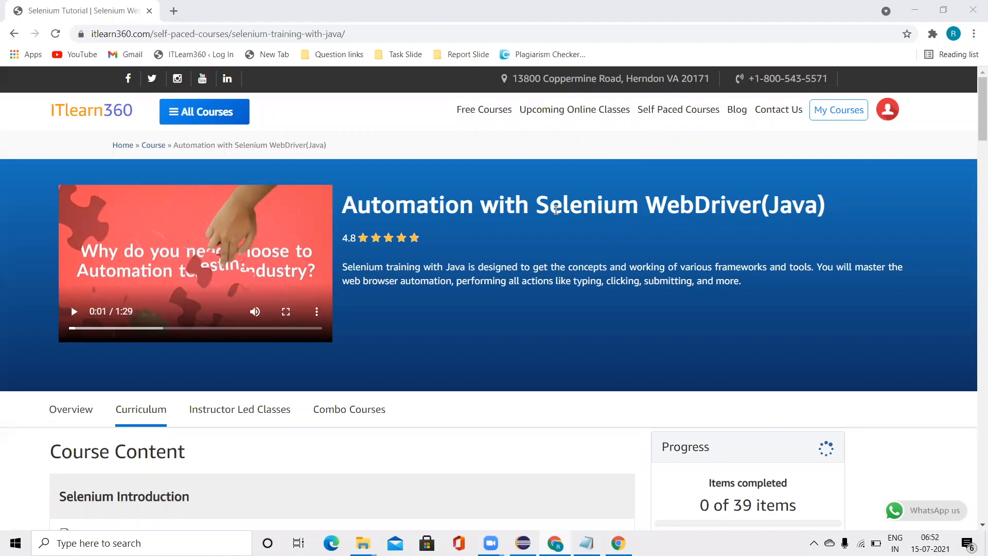
Step: Open the Action Controlling Mouse Over lesson, then start a new Chrome tab
scroll("down", 3)
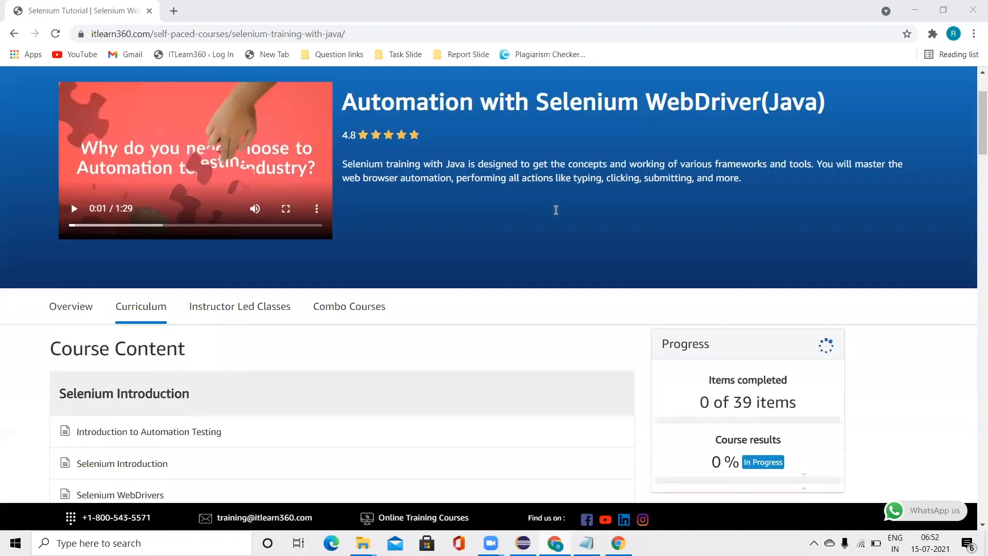
scroll("down", 3)
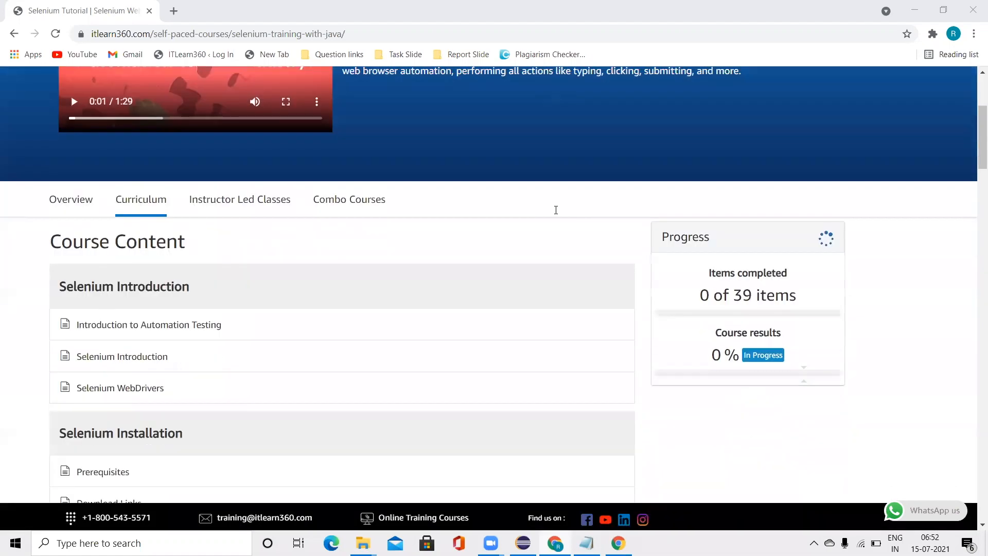
scroll("down", 3)
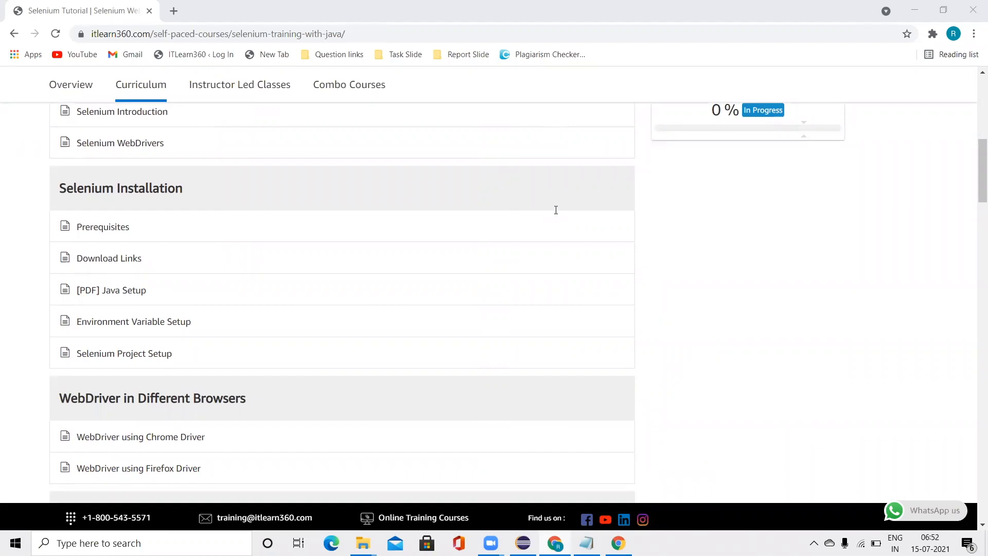
scroll("down", 3)
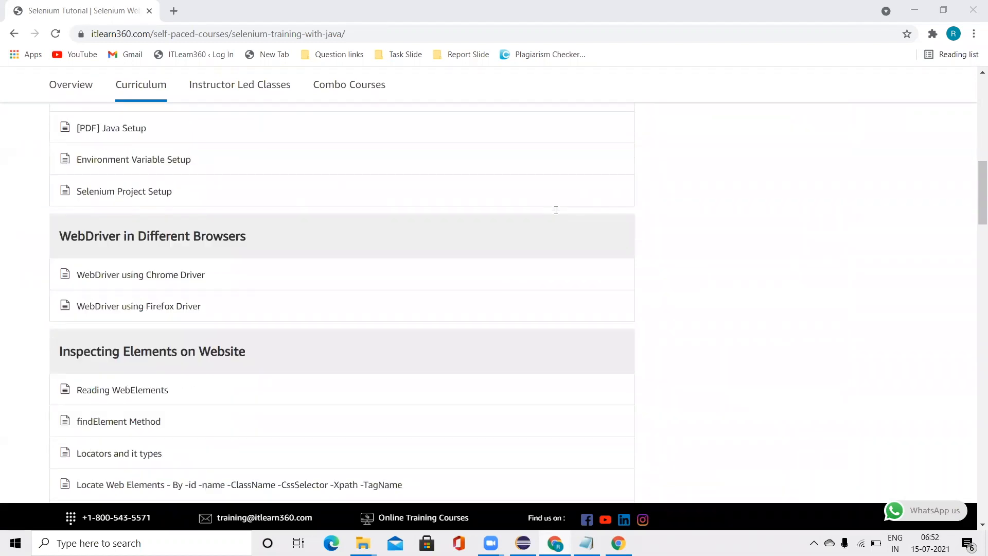
scroll("down", 3)
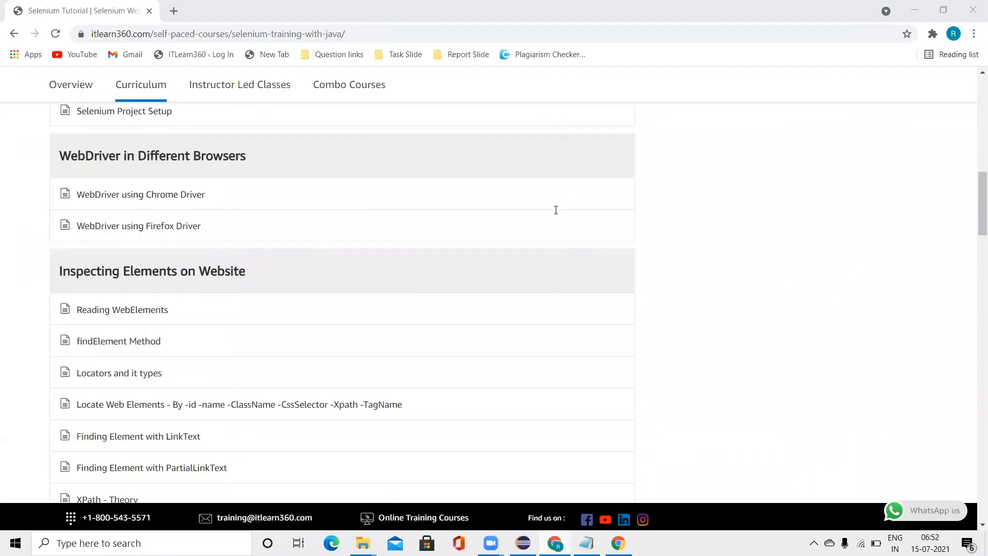
scroll("down", 3)
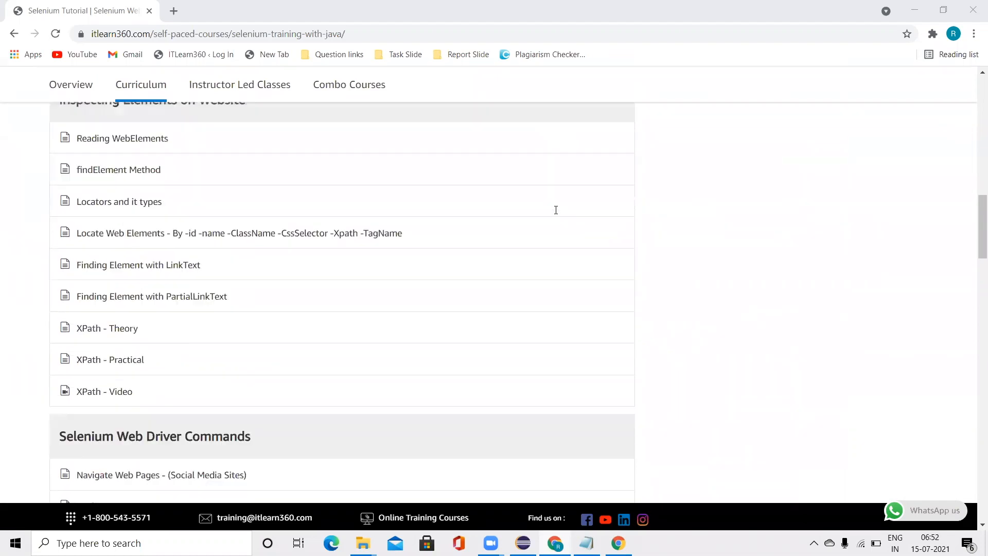
scroll("down", 3)
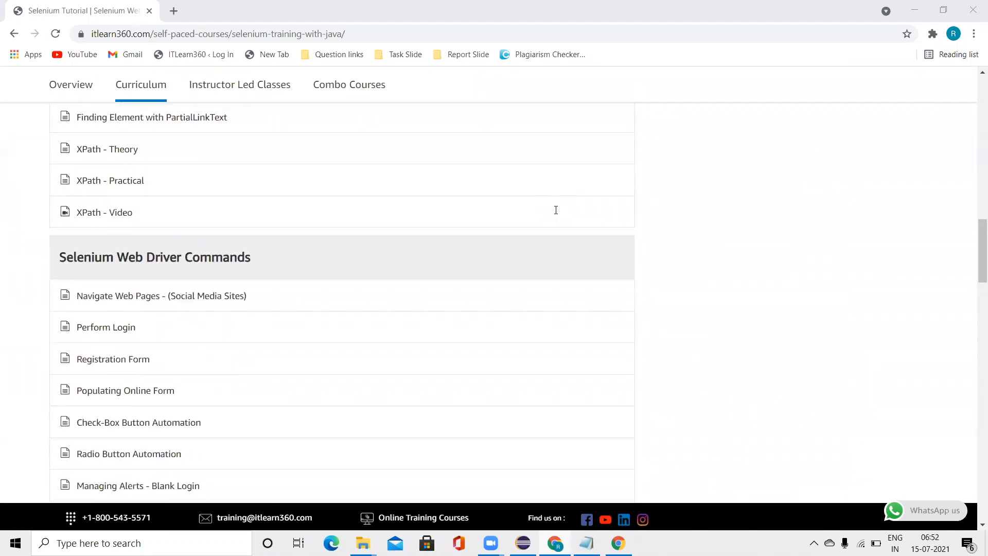
scroll("down", 3)
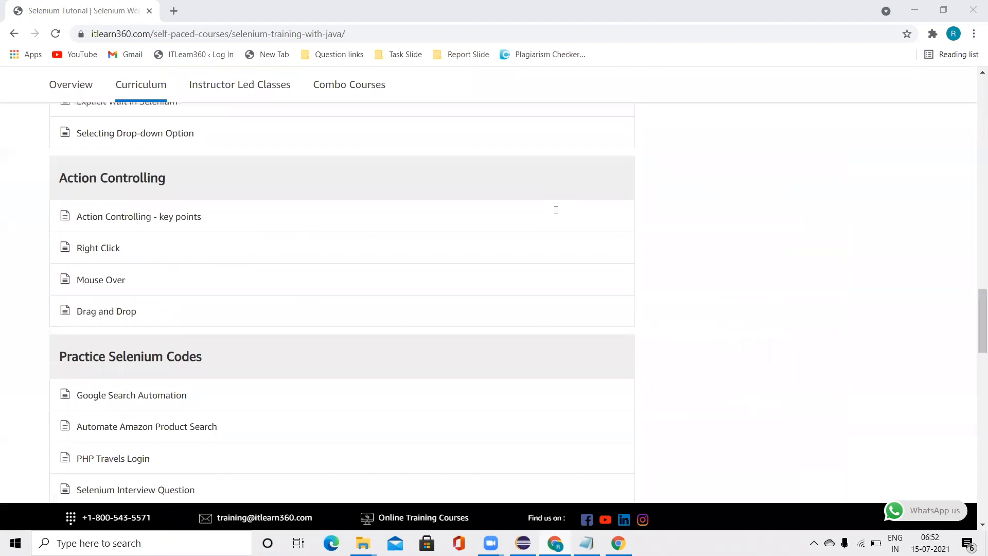
left_click(100, 279)
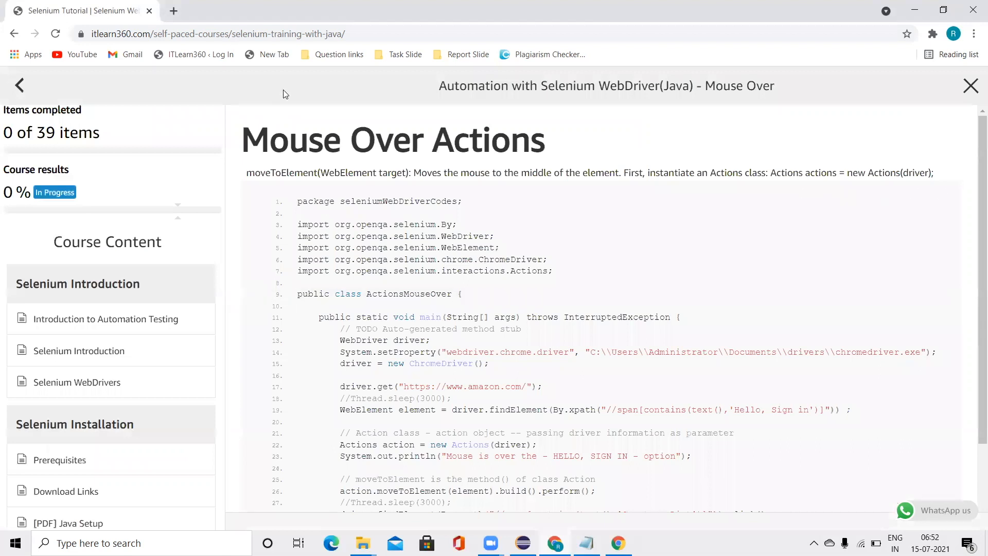
left_click(174, 10)
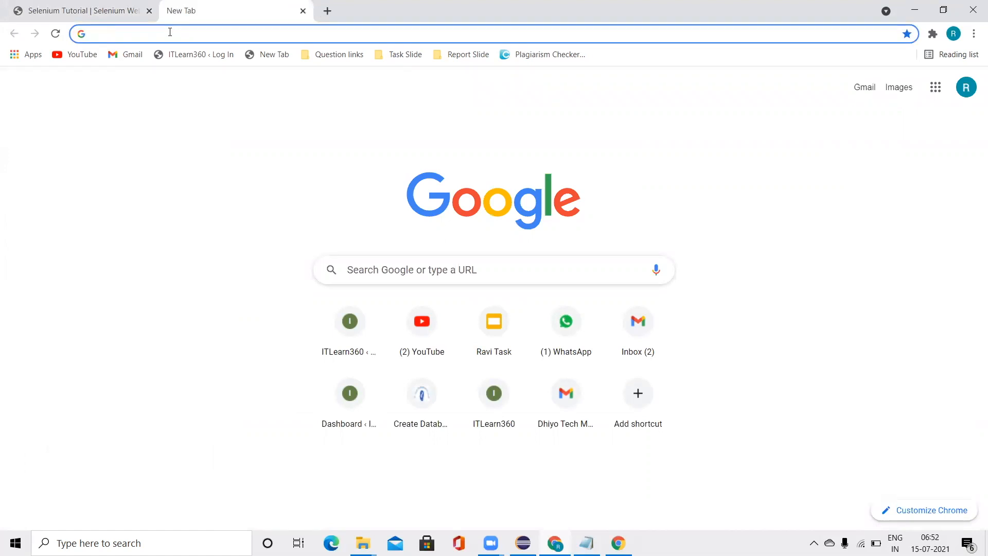
type("www.itlearn360.com")
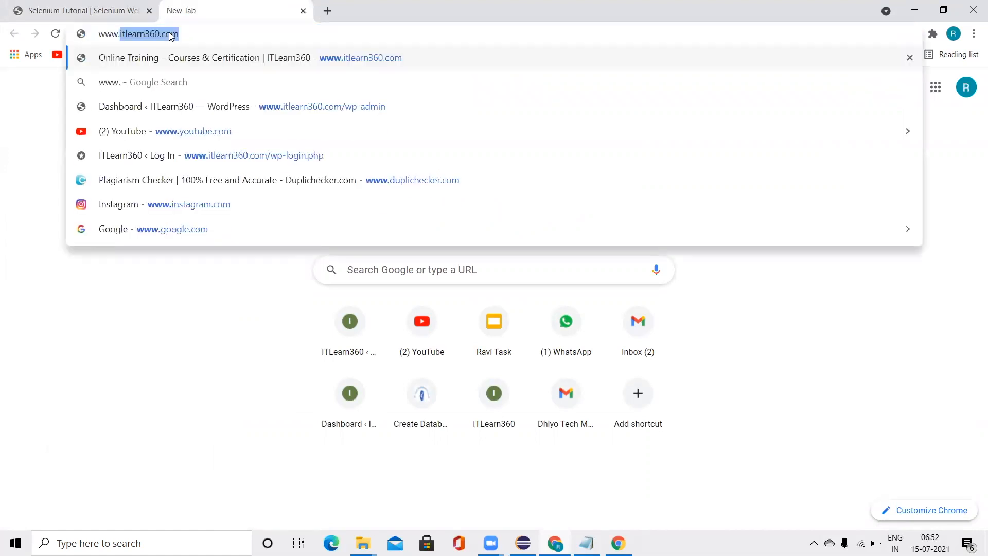
type("www.amazon.in")
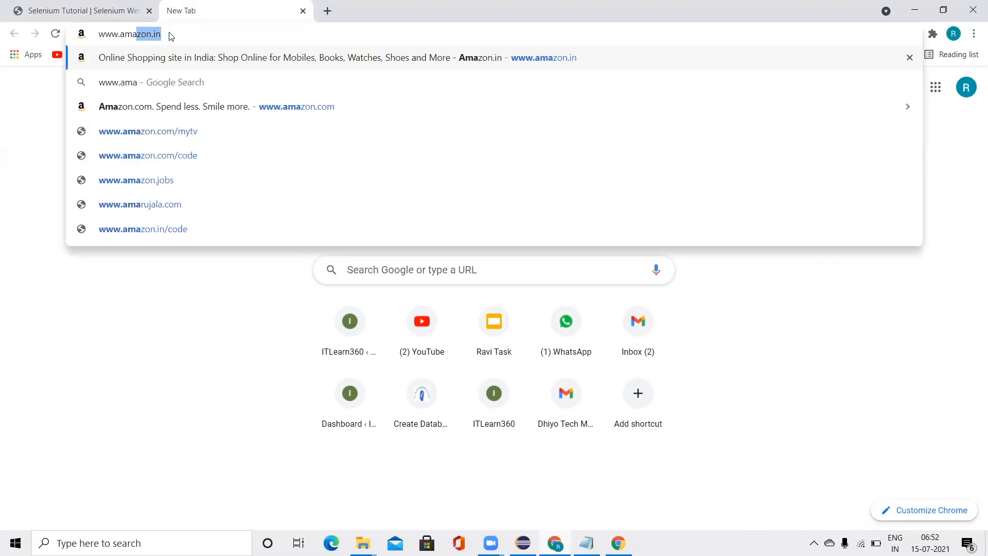
key("Backspace")
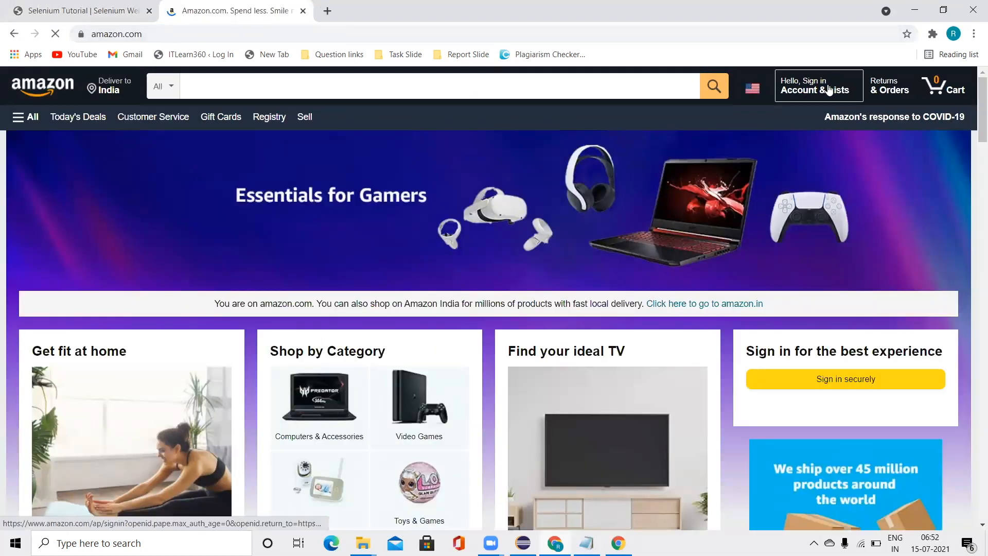
left_click(818, 87)
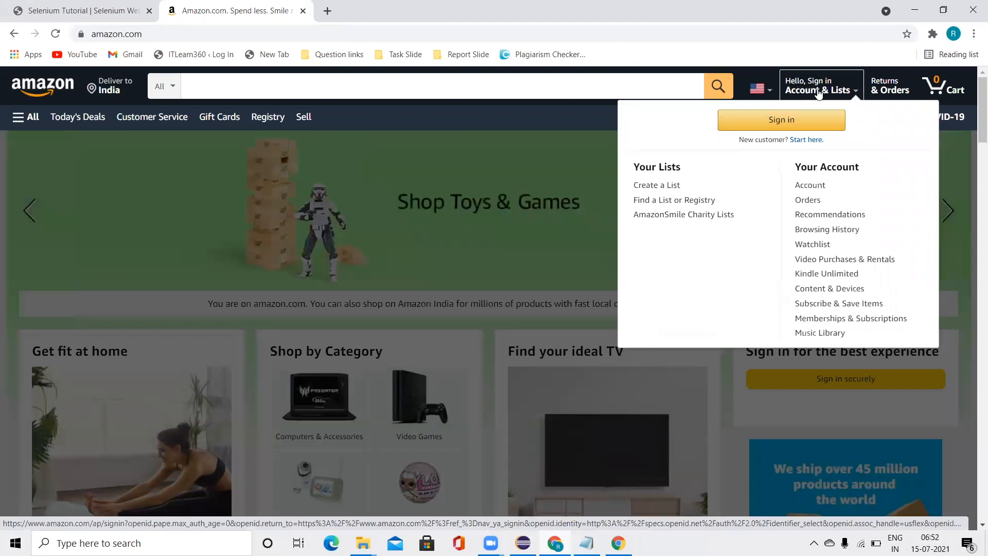
mouse_move(657, 113)
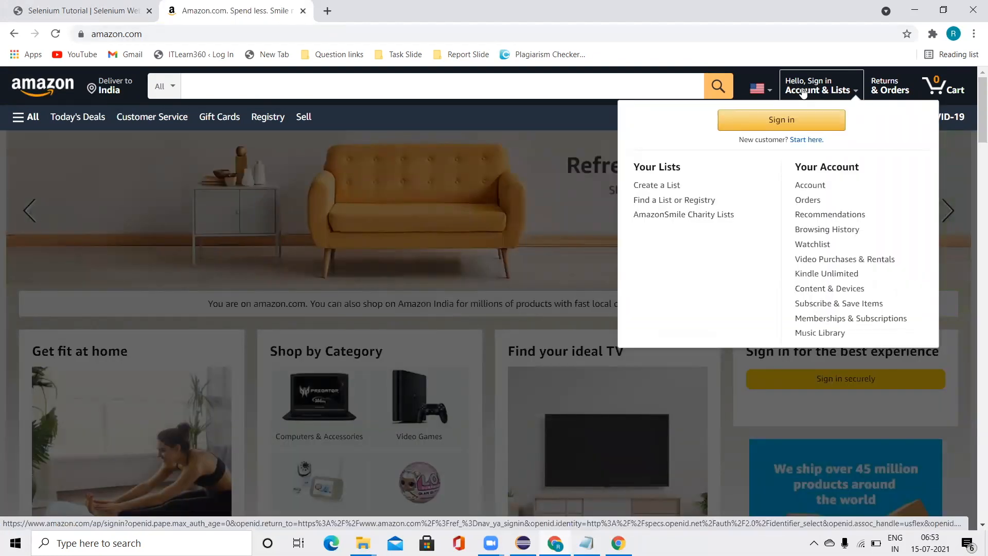
left_click(80, 10)
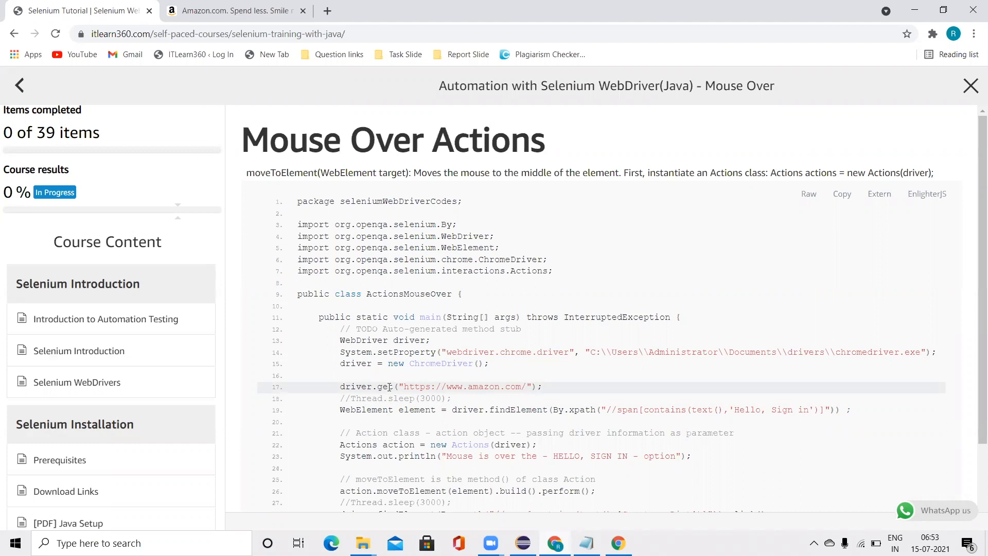
Step: Scroll through the lesson code and select the class name ActionsMouseOver
scroll("down", 3)
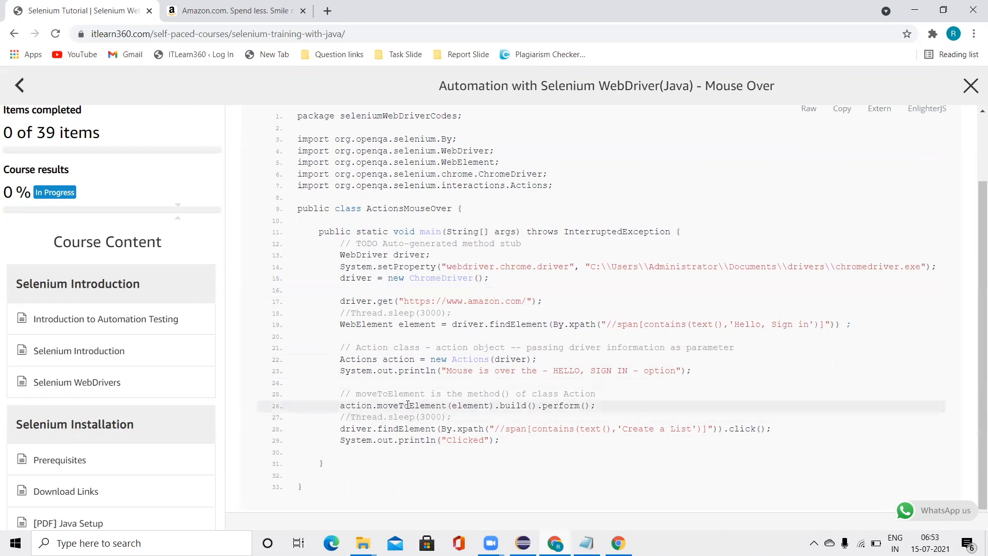
double_click(410, 405)
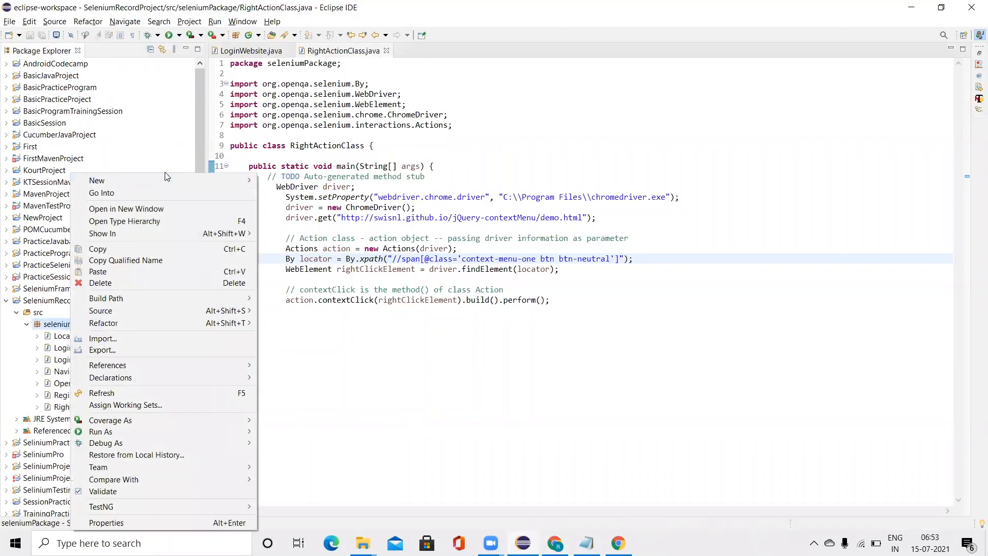
mouse_move(96, 181)
type("ActionsMouseOver")
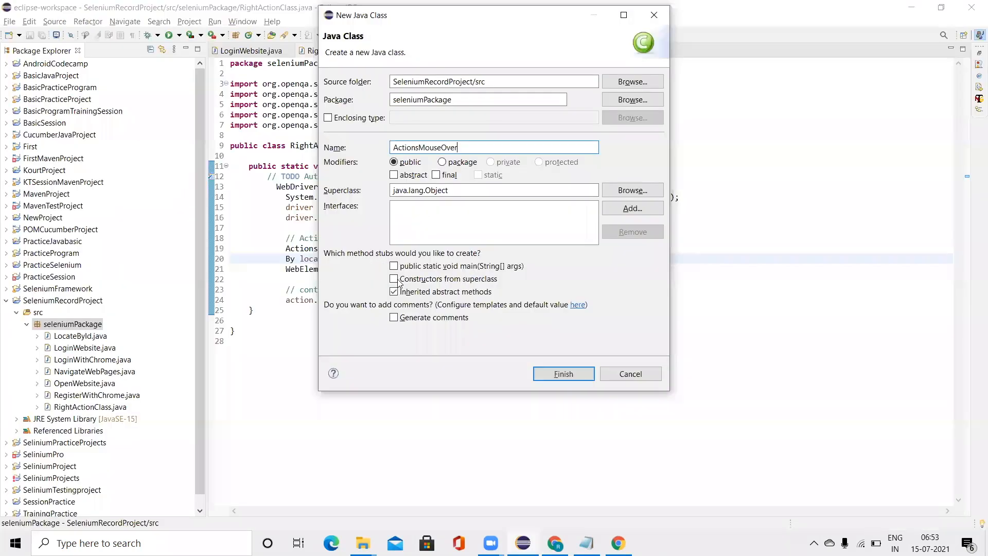
Step: Tick public static void main and finish creating ActionsMouseOver in seleniumPackage
left_click(394, 265)
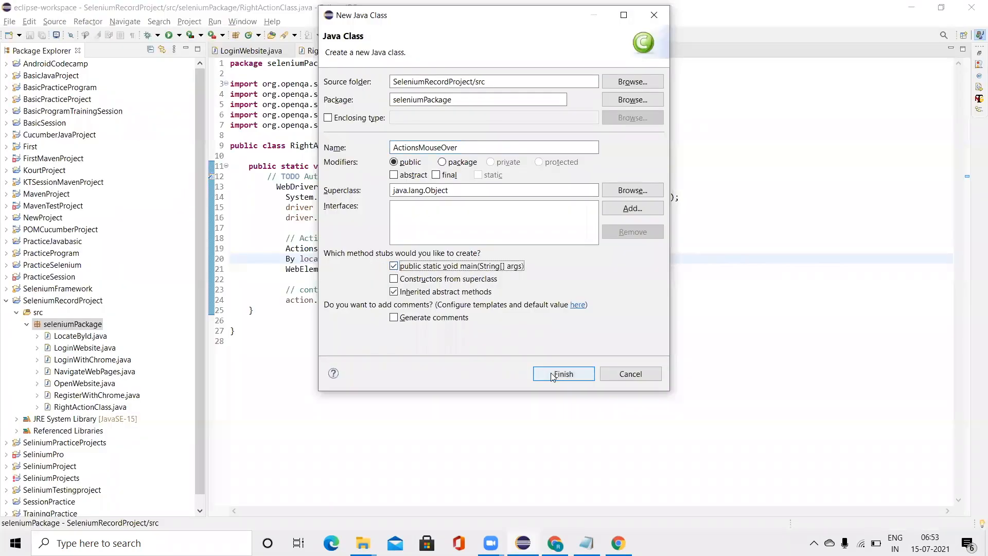
left_click(562, 373)
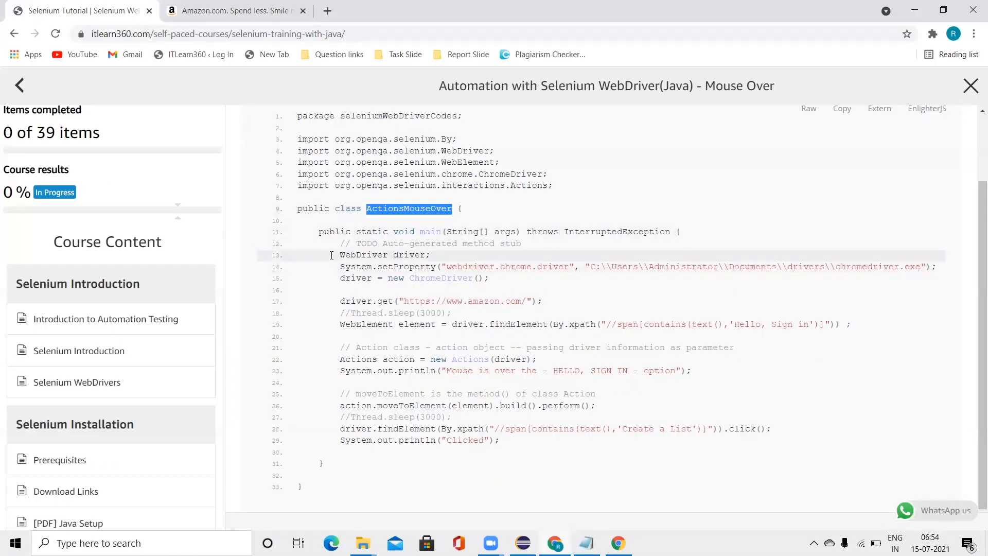
Step: Paste the lesson's mouse-over code into main and fix the path to 'Program Files'
left_click_drag(340, 255, 499, 440)
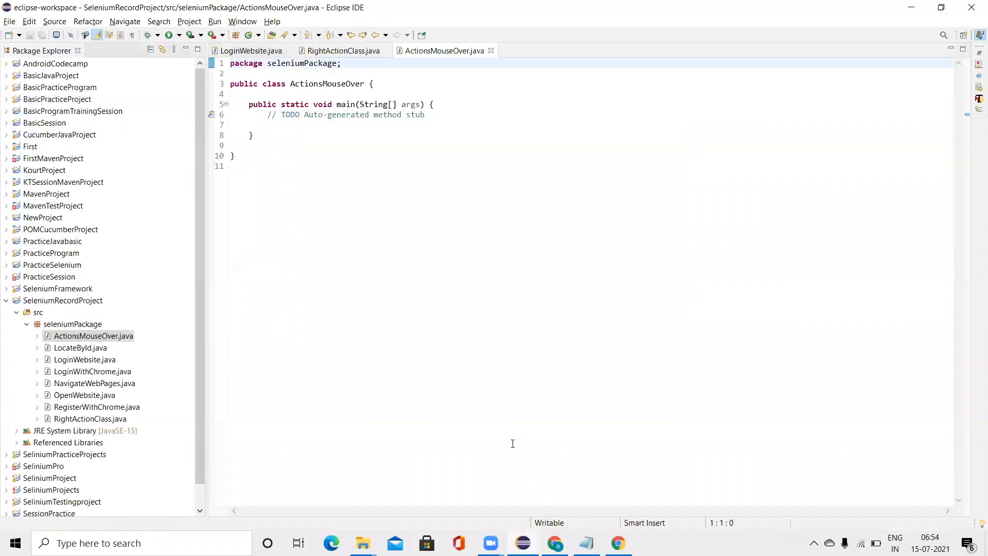
left_click(286, 124)
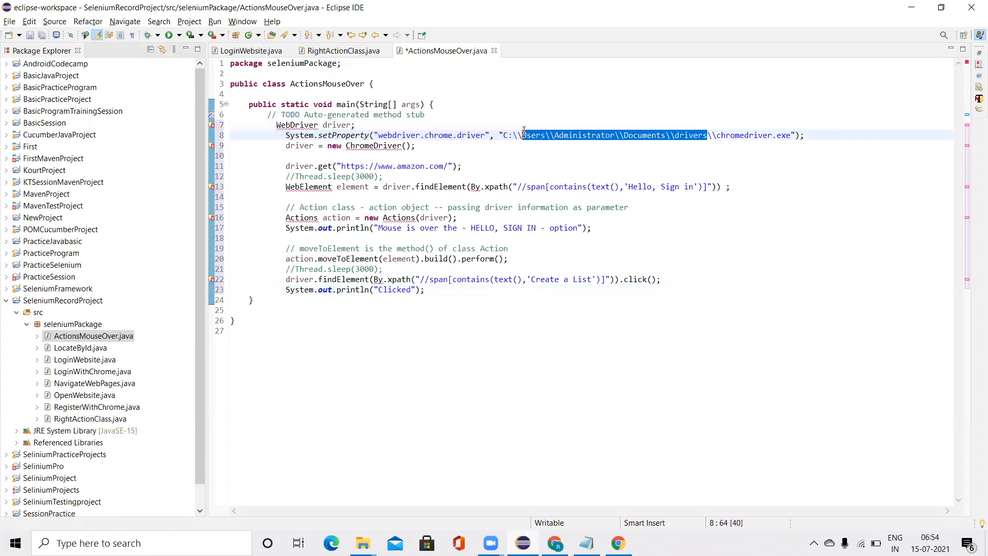
type("Prog")
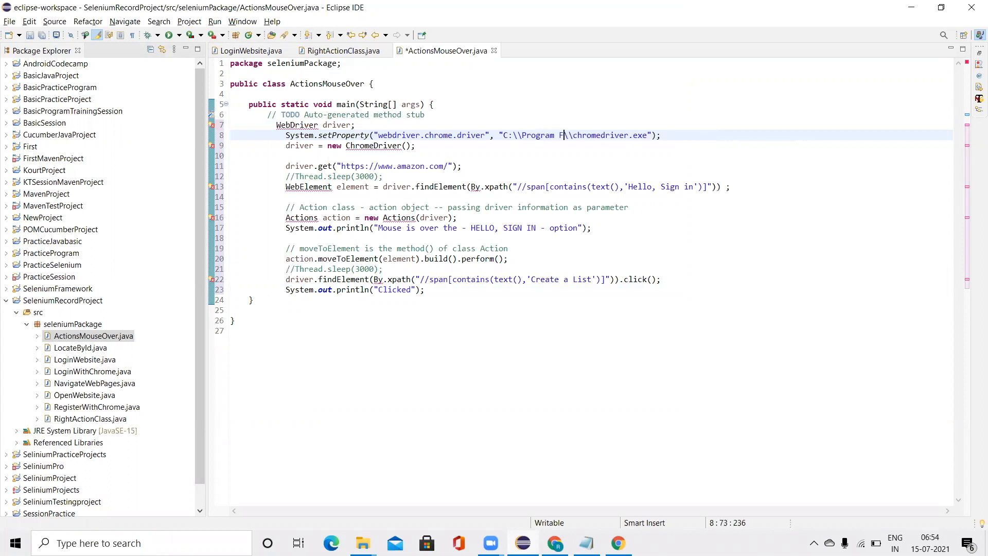
type("iles")
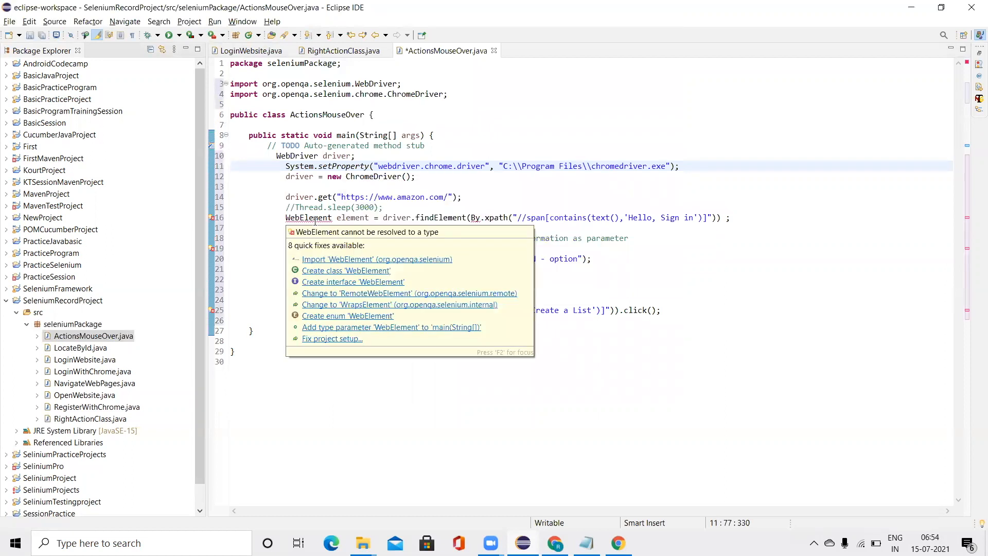
Step: Import WebElement, Actions and By through the hover quick fixes
left_click(376, 259)
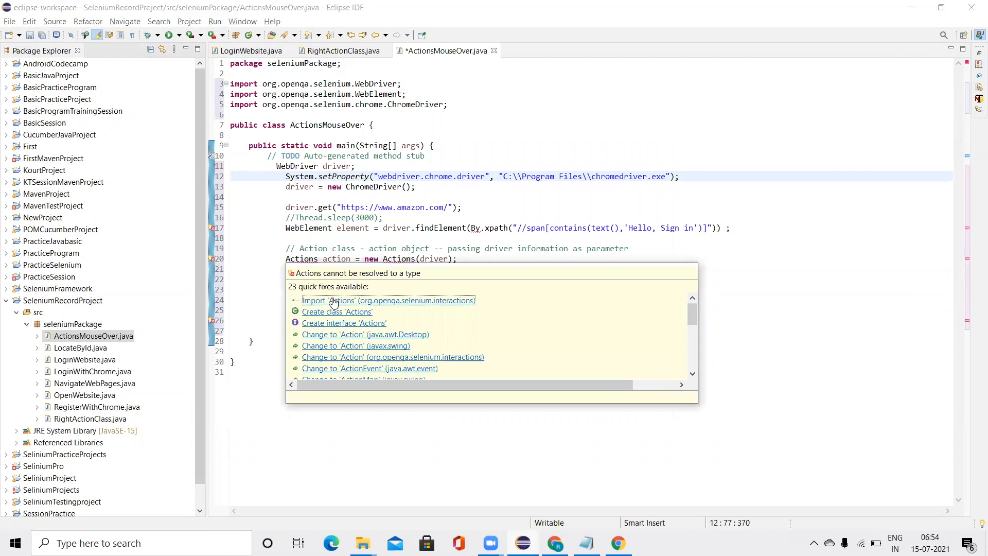
left_click(388, 300)
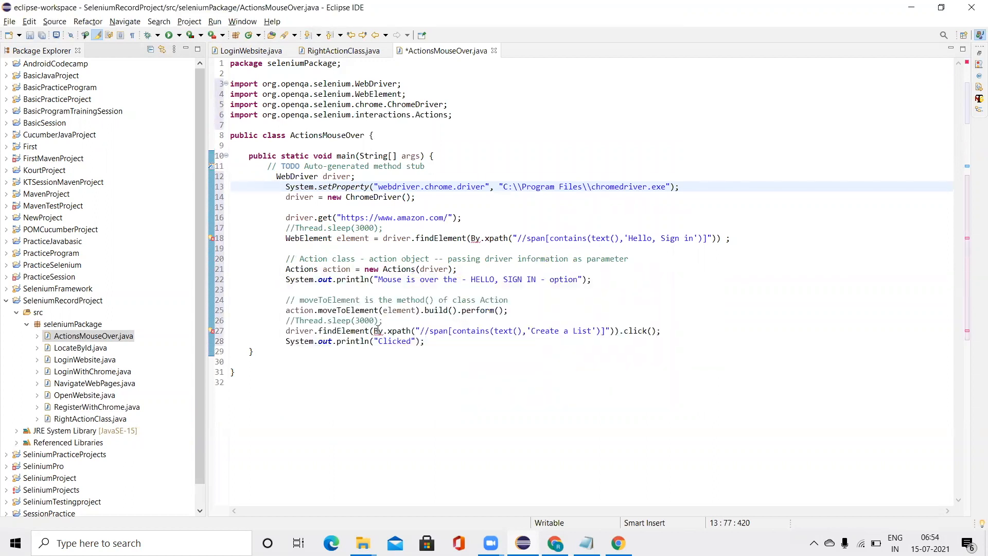
left_click(379, 330)
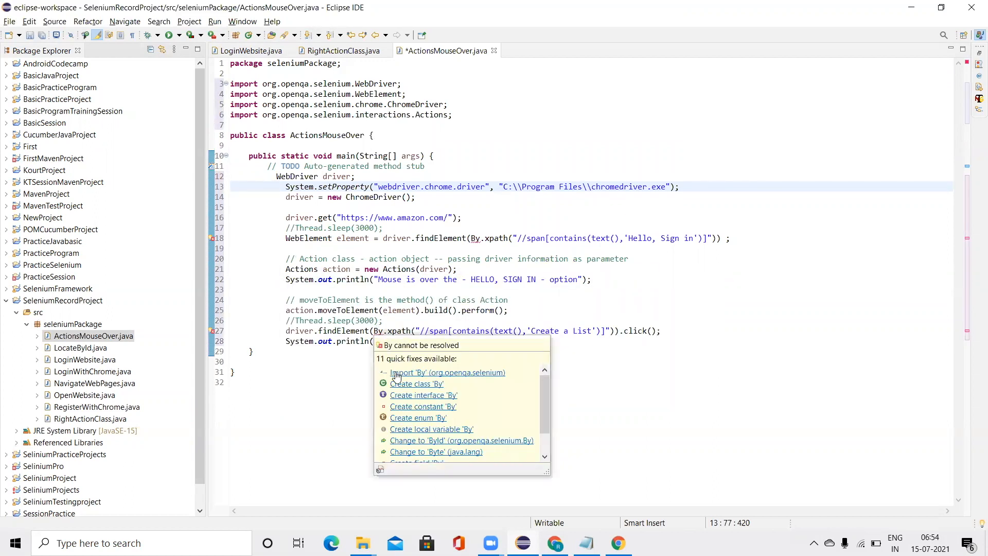
left_click(448, 373)
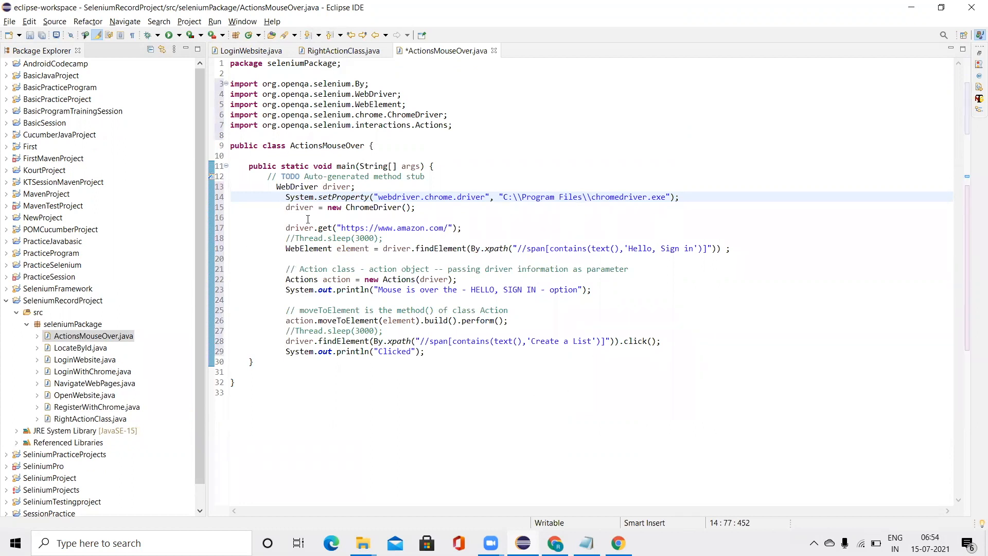
mouse_move(371, 228)
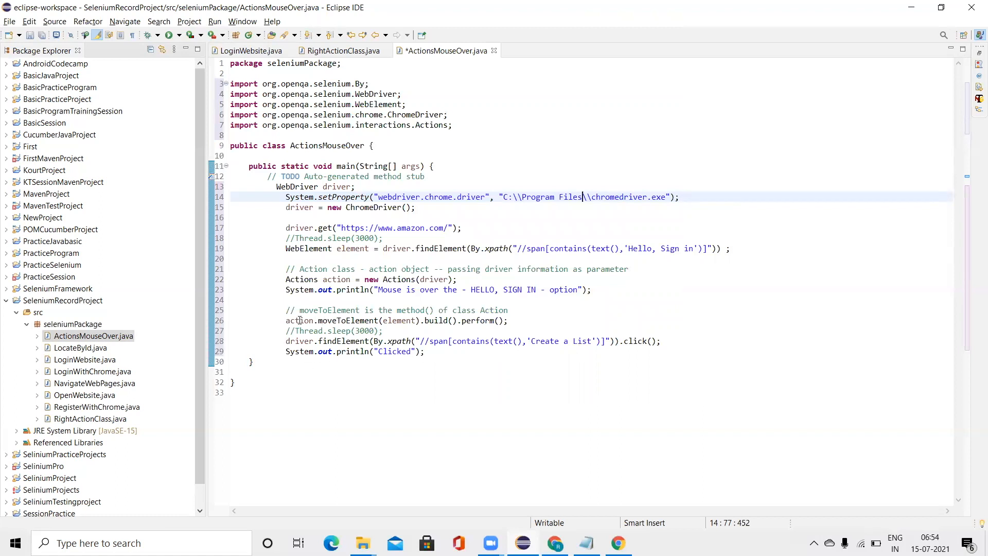
Step: Highlight action, element and moveToElement in action.moveToElement(element).build().perform()
double_click(300, 320)
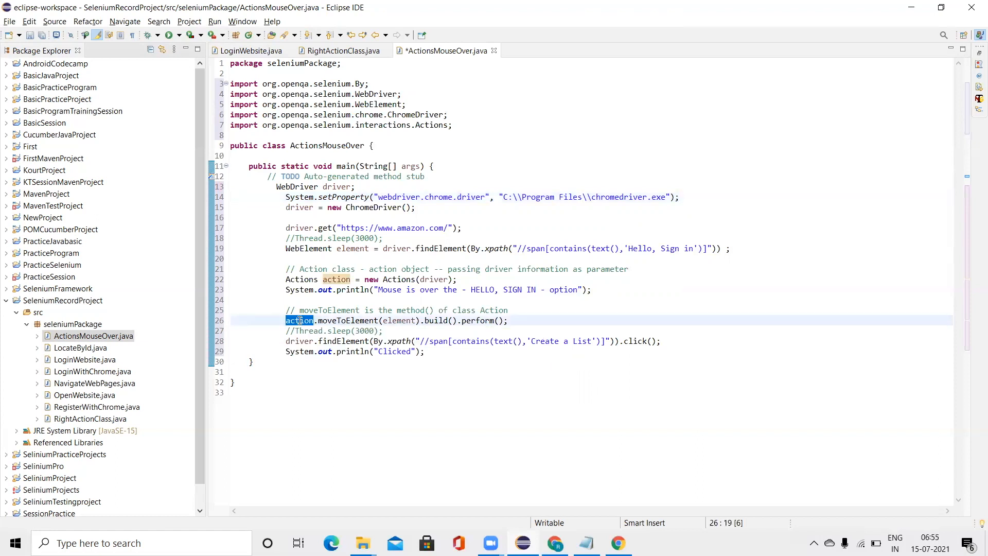
mouse_move(351, 320)
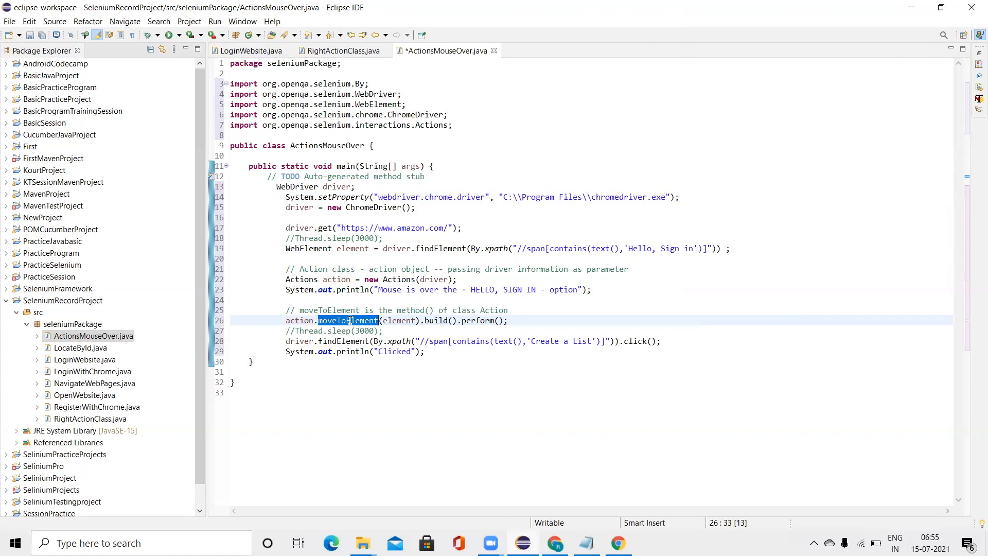
mouse_move(346, 320)
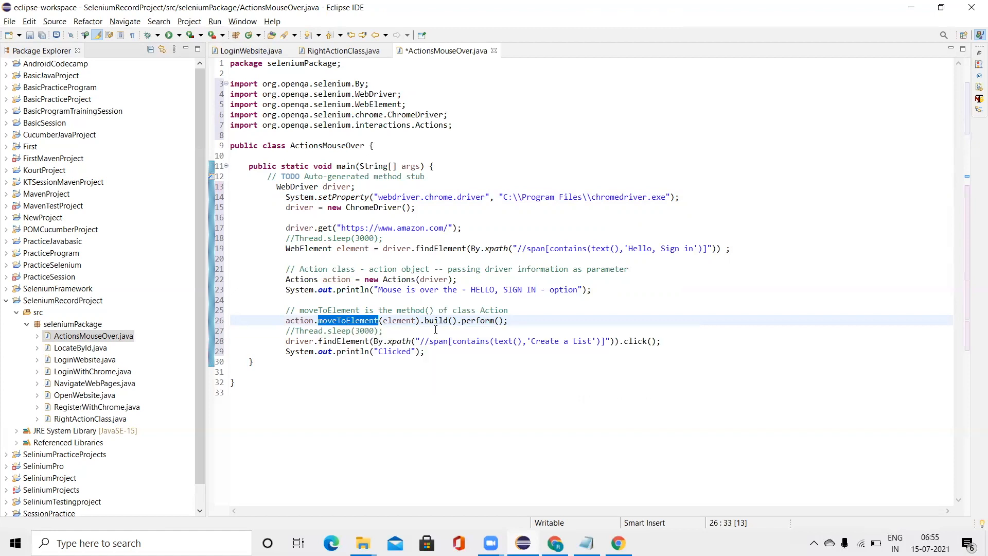
double_click(398, 321)
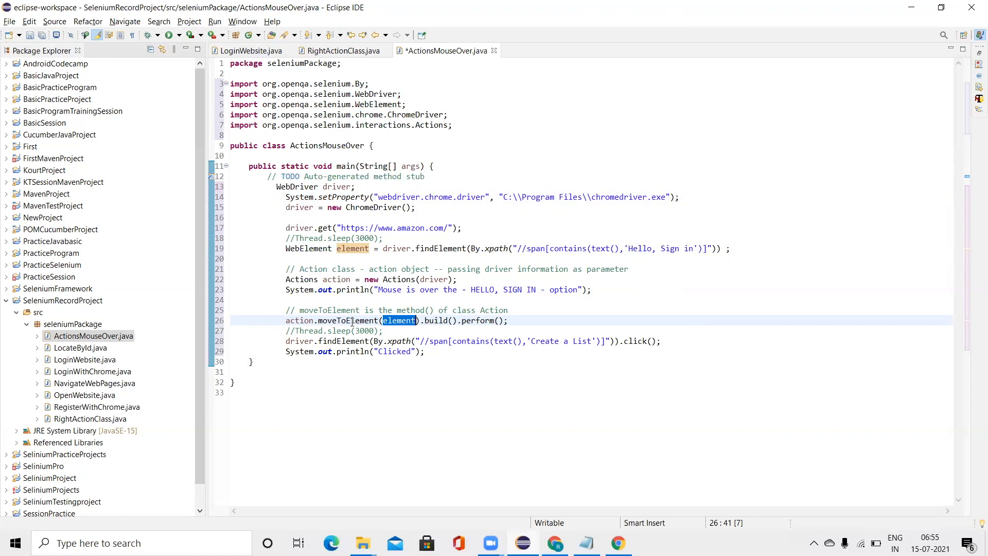
double_click(348, 320)
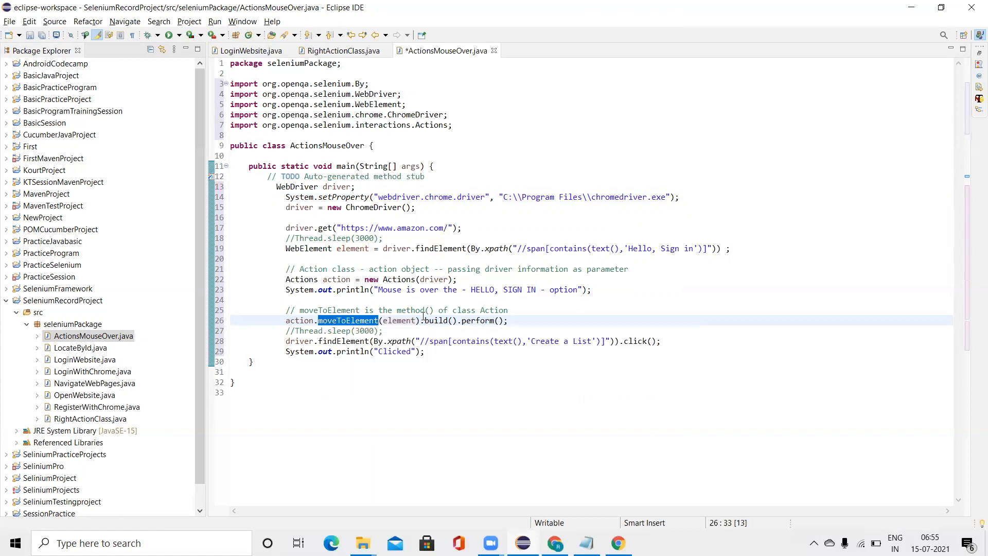
mouse_move(410, 320)
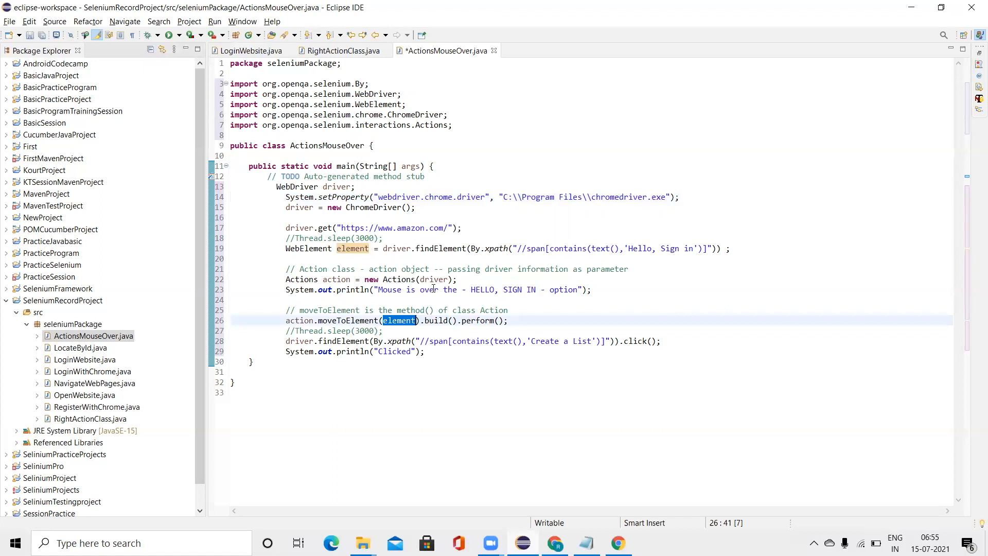
mouse_move(554, 262)
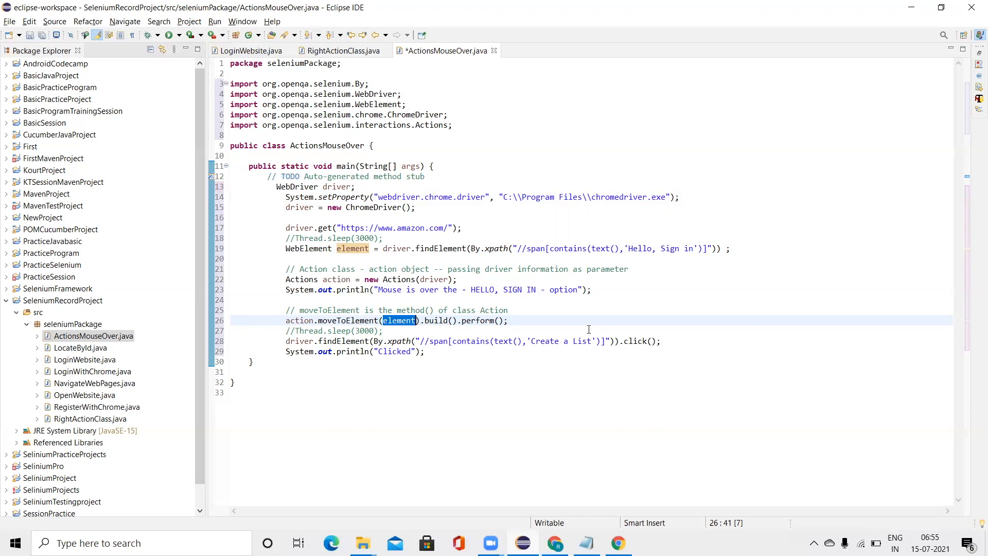
mouse_move(638, 341)
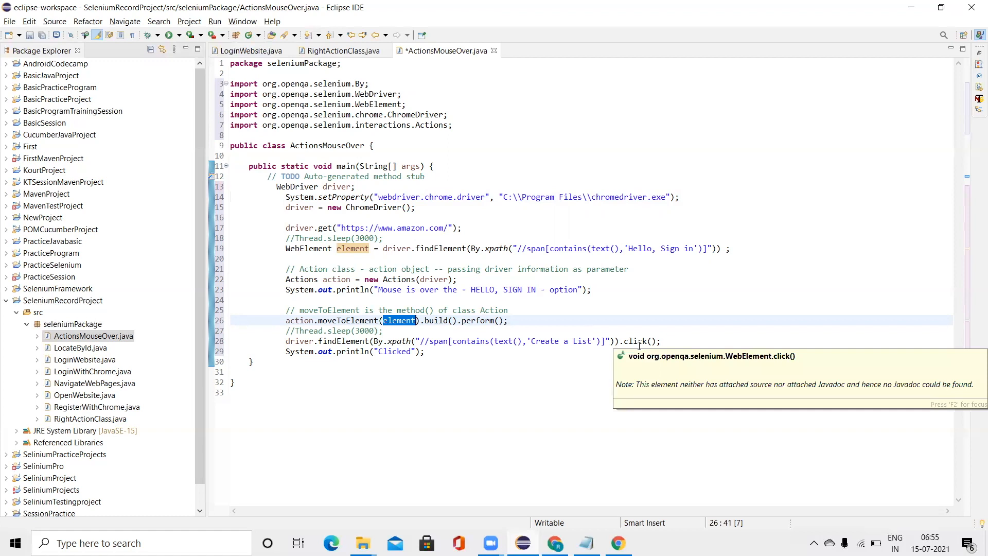
mouse_move(658, 296)
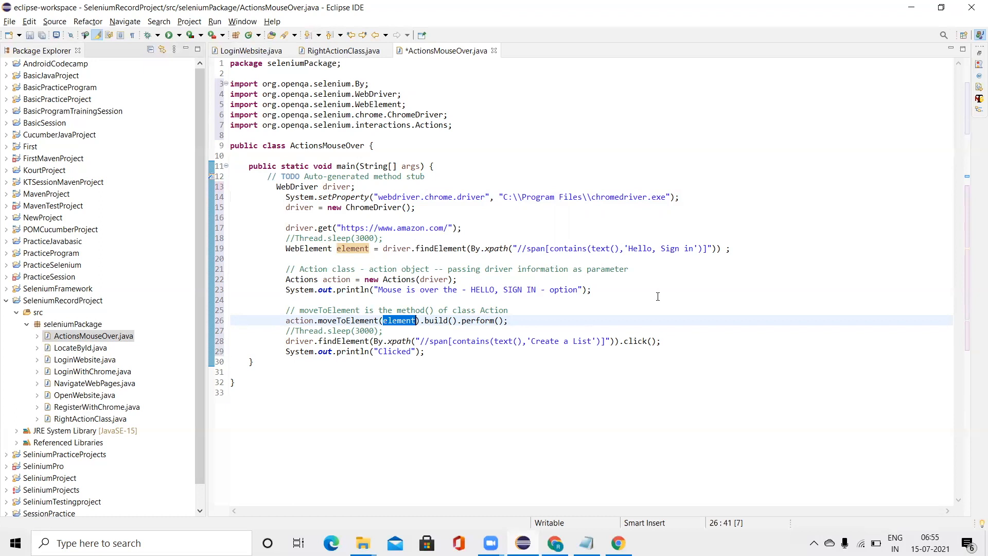
mouse_move(671, 278)
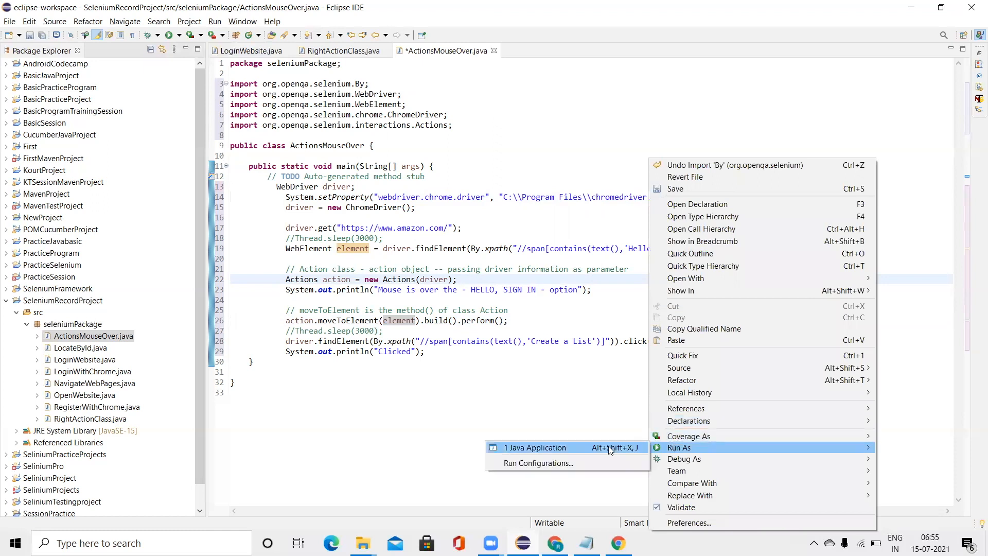
Step: Run ActionsMouseOver as a Java Application, saving on launch, and view Amazon's Your Lists page
left_click(535, 447)
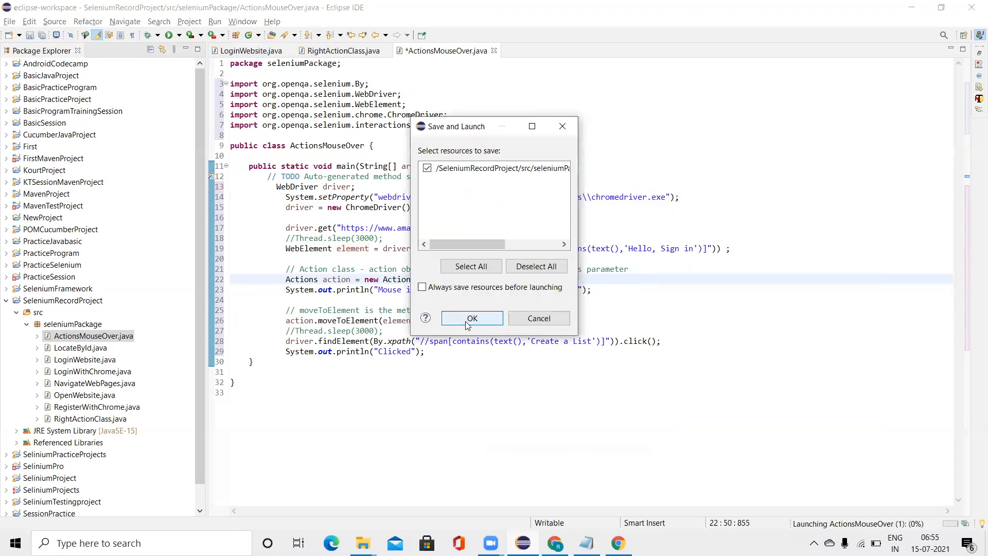
left_click(471, 319)
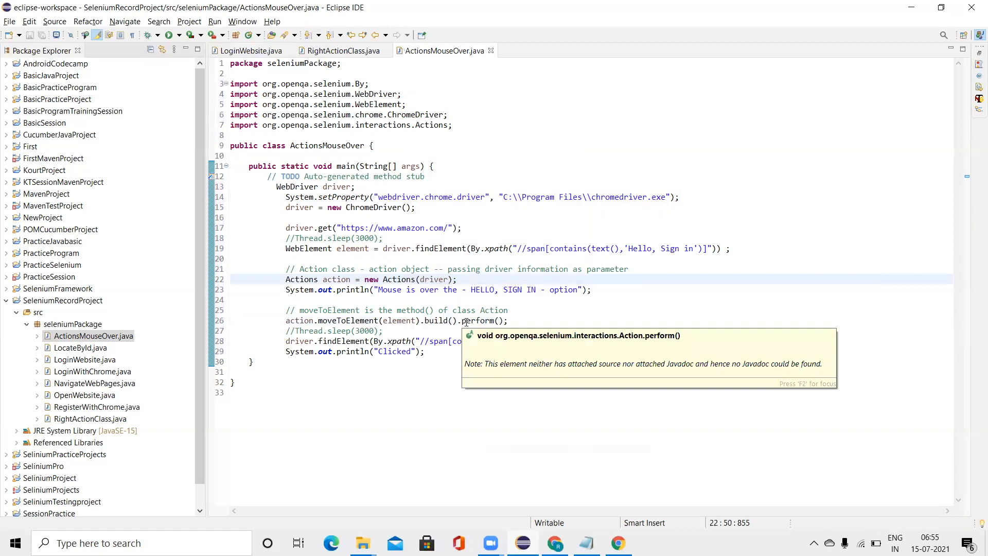
left_click(168, 35)
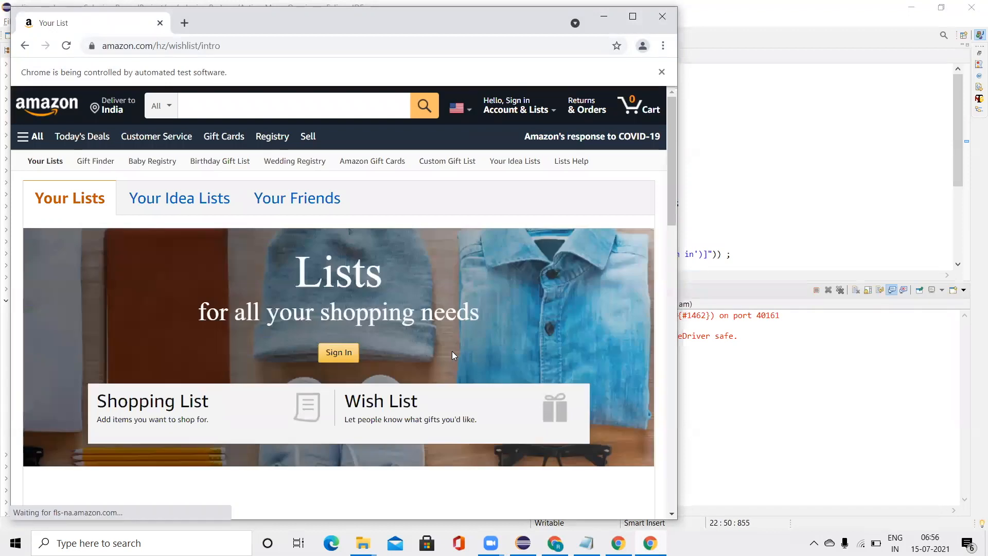
mouse_move(457, 343)
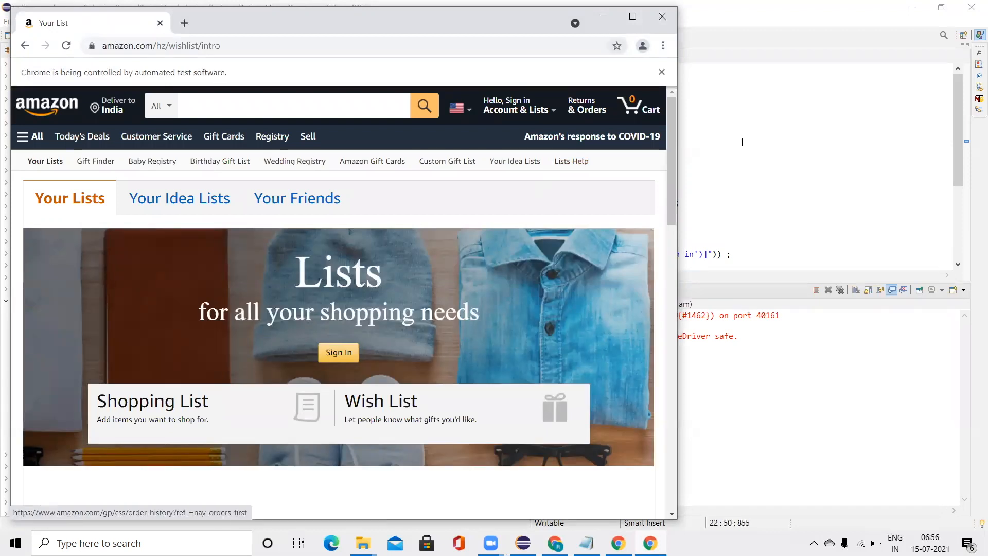
mouse_move(255, 290)
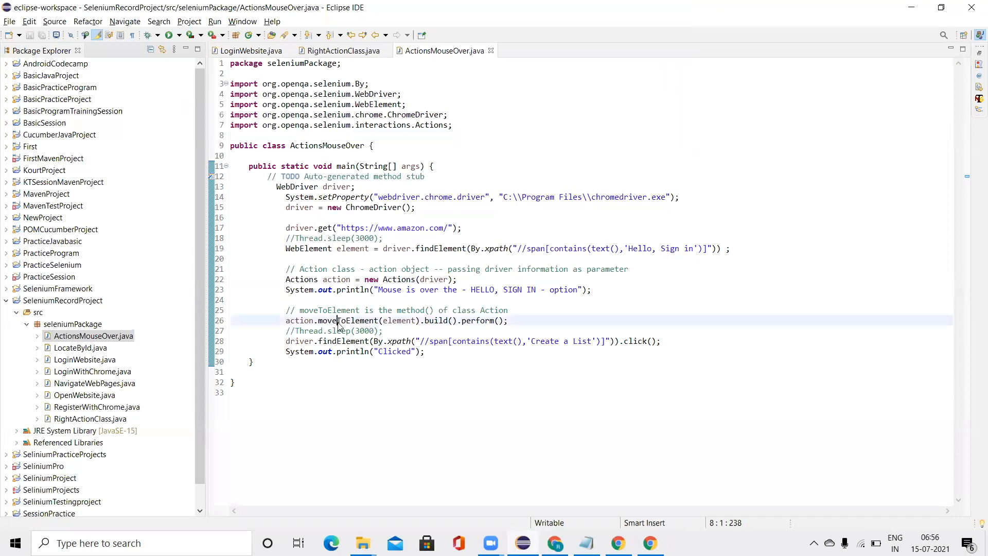
double_click(348, 320)
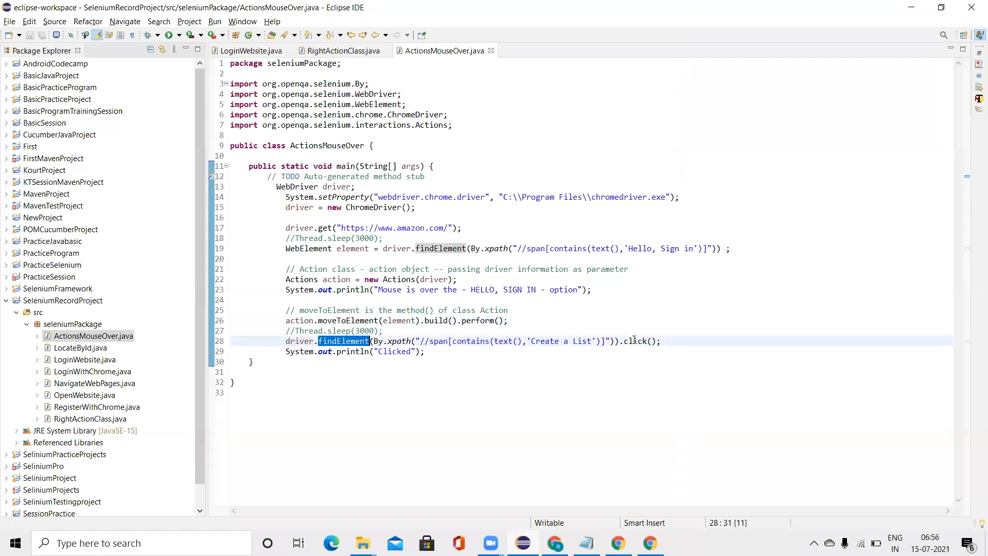
double_click(634, 340)
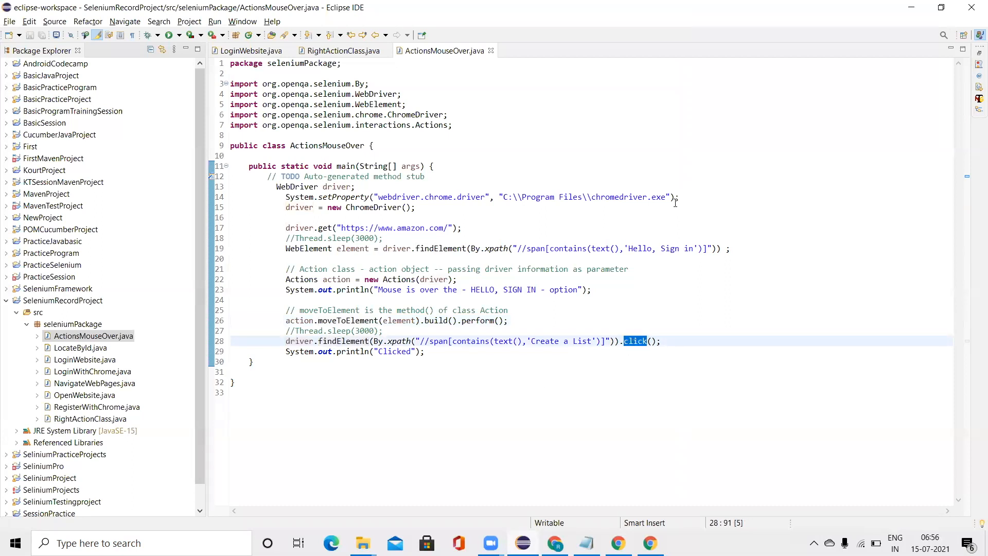